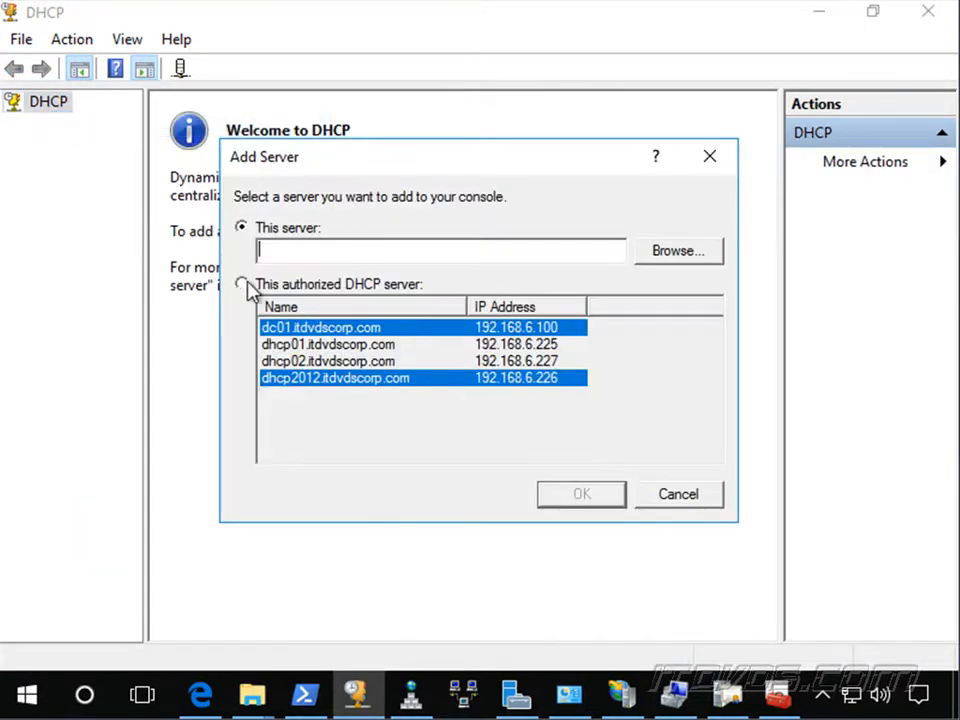
# - Add server dc01.itdvdscorp.com to the console and expand its IPv4 node to list scopes
pyautogui.click(678, 492)
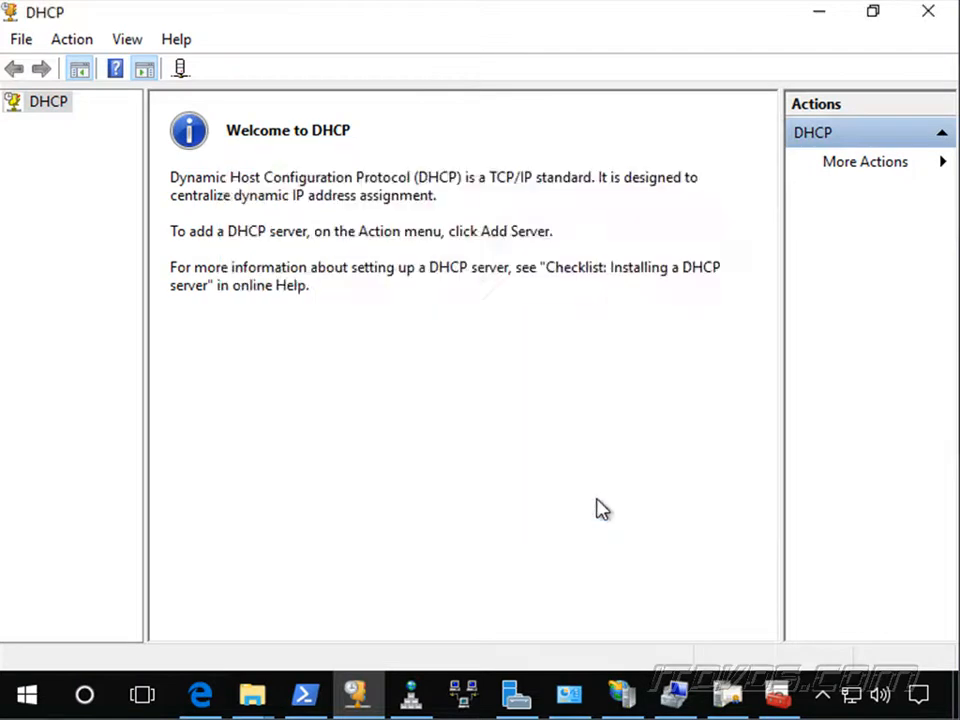
pyautogui.click(48, 100)
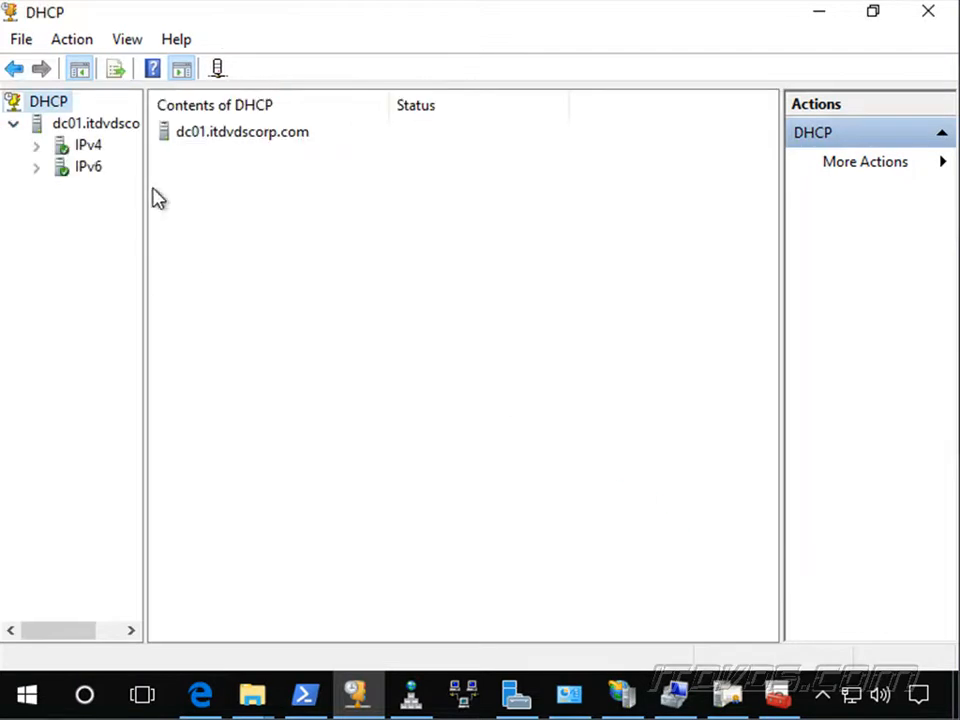
pyautogui.click(36, 144)
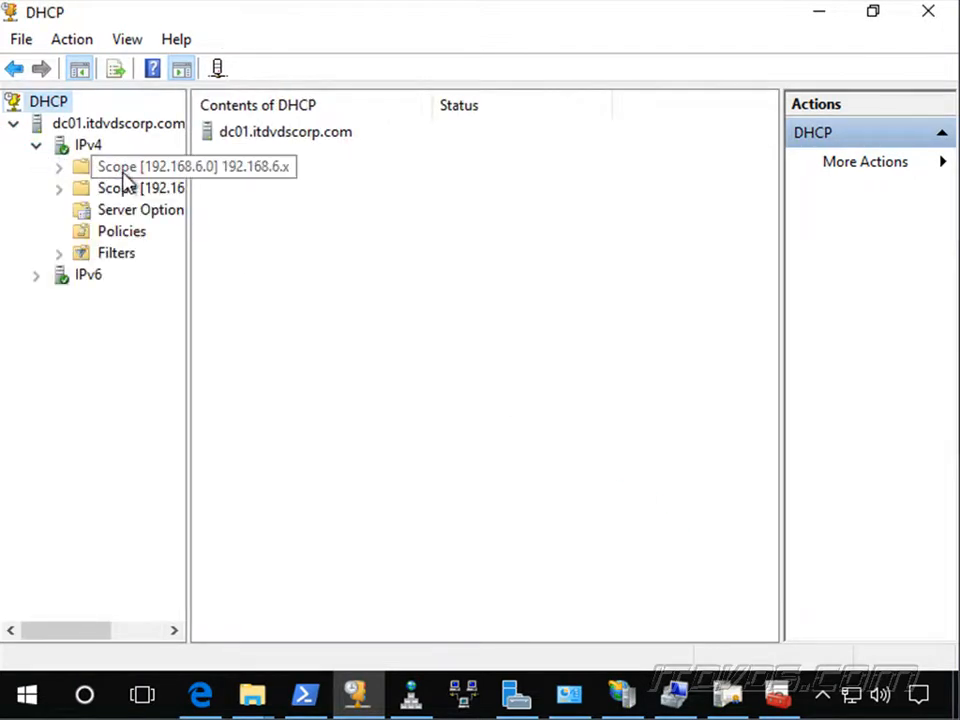
pyautogui.moveTo(190, 192)
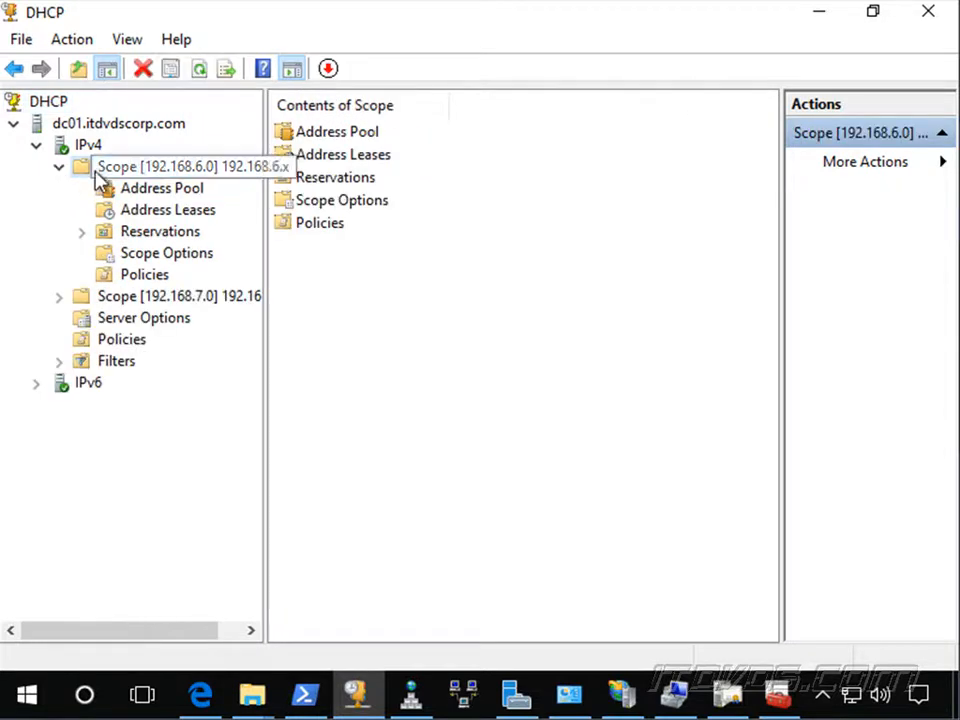
pyautogui.moveTo(184, 184)
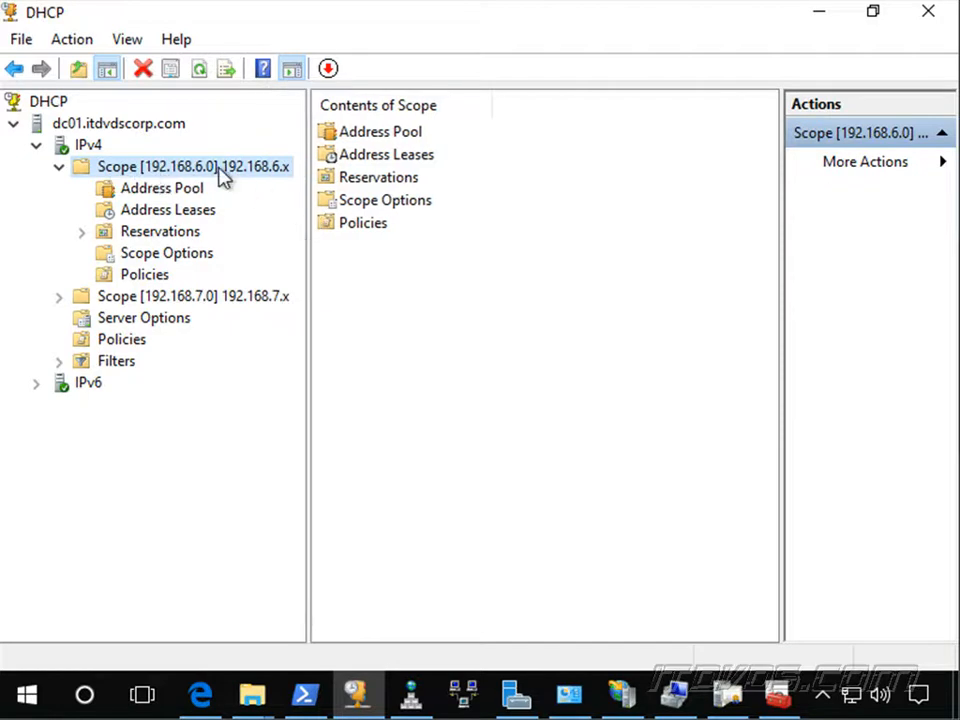
# - View scope 192.168.6.0's address pool (192.168.6.140–164), then its configured scope options
pyautogui.click(162, 188)
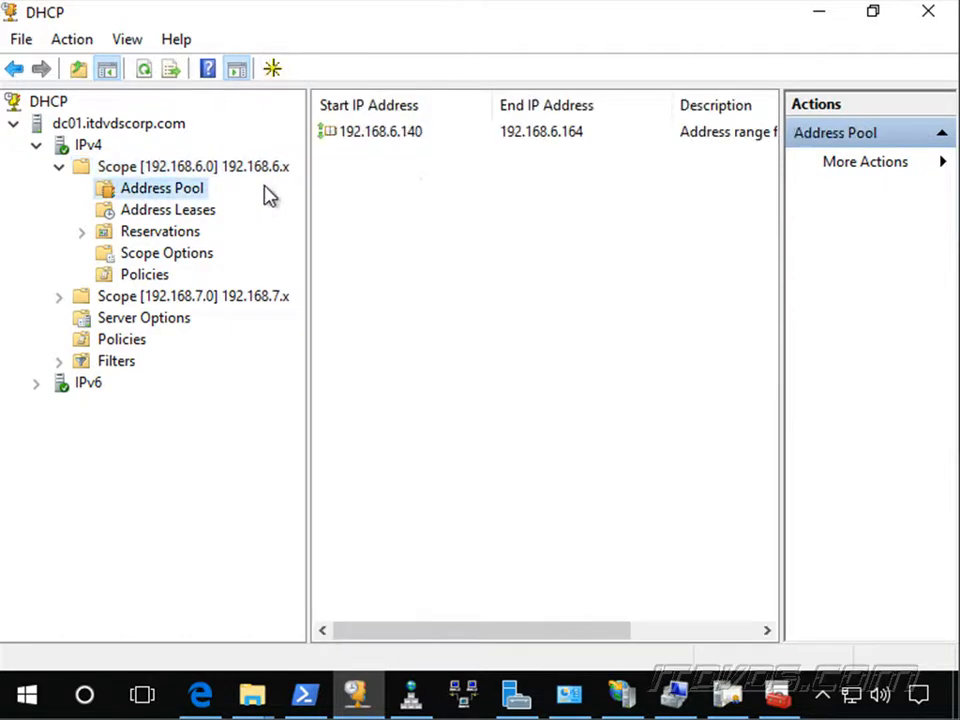
pyautogui.moveTo(416, 150)
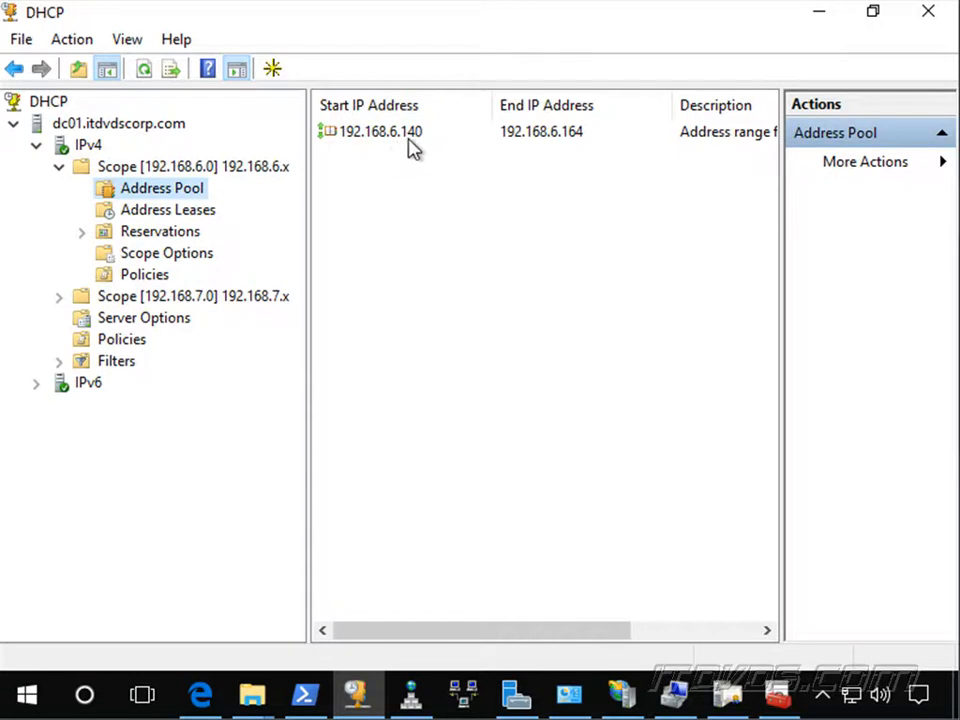
pyautogui.moveTo(584, 148)
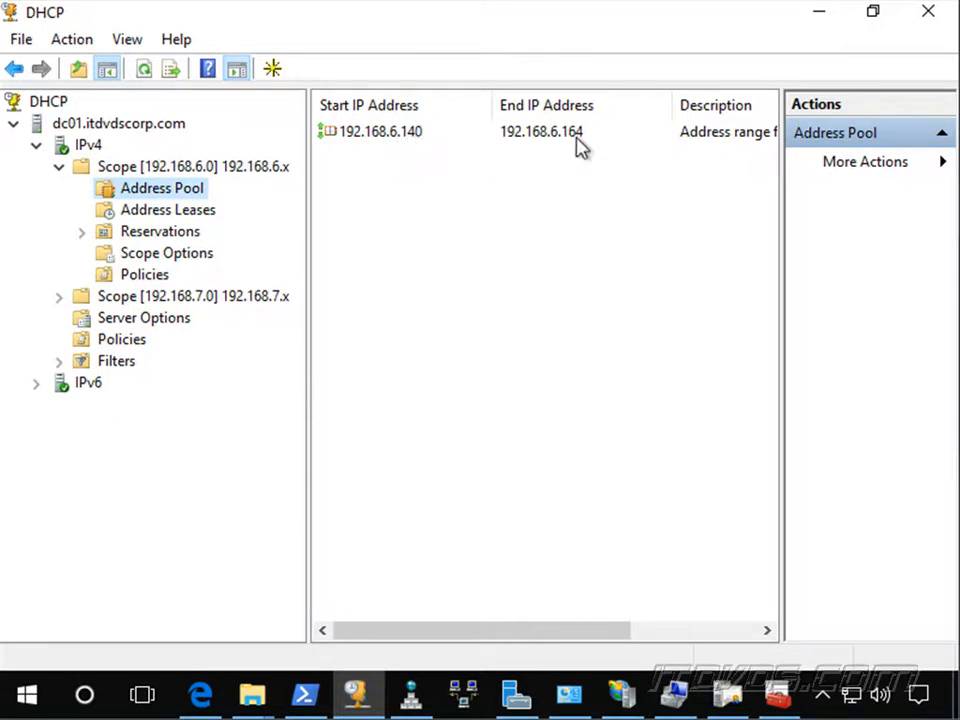
pyautogui.moveTo(408, 178)
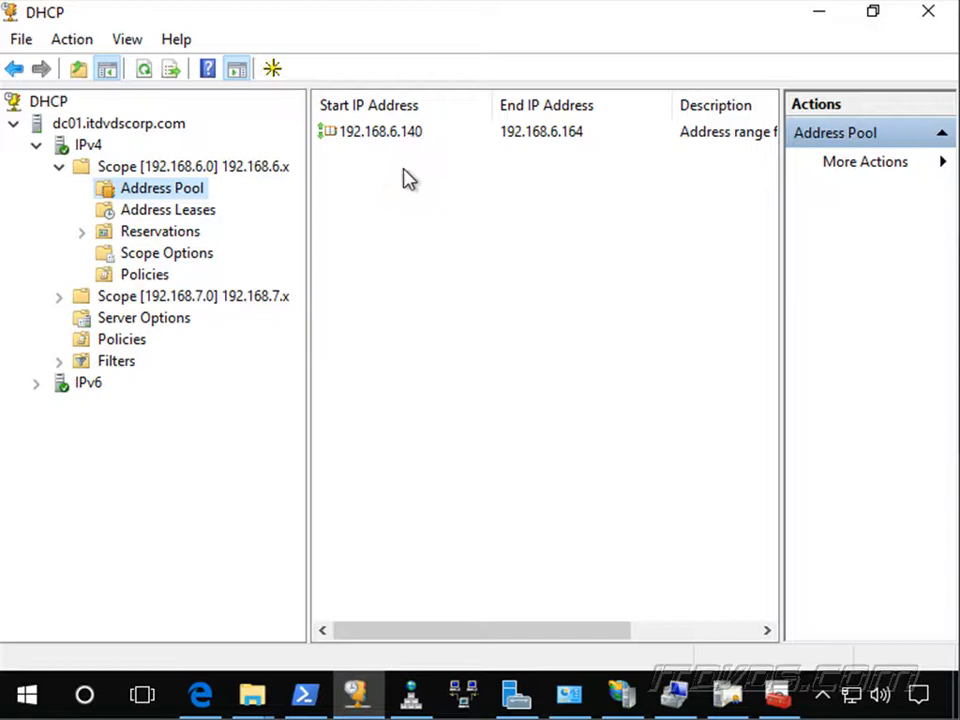
pyautogui.moveTo(202, 248)
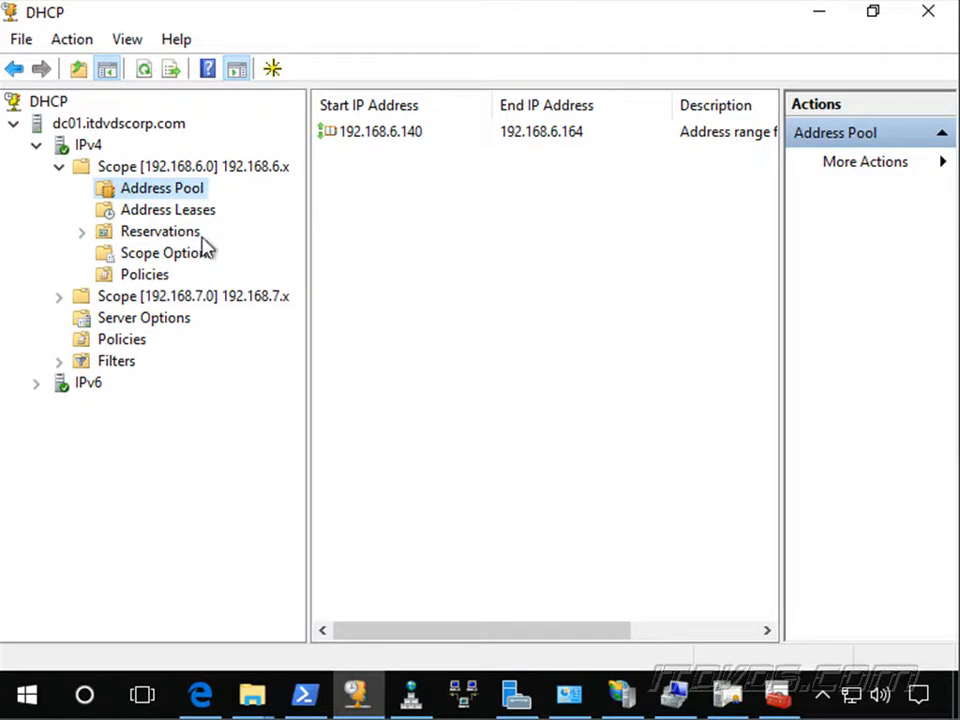
pyautogui.click(166, 252)
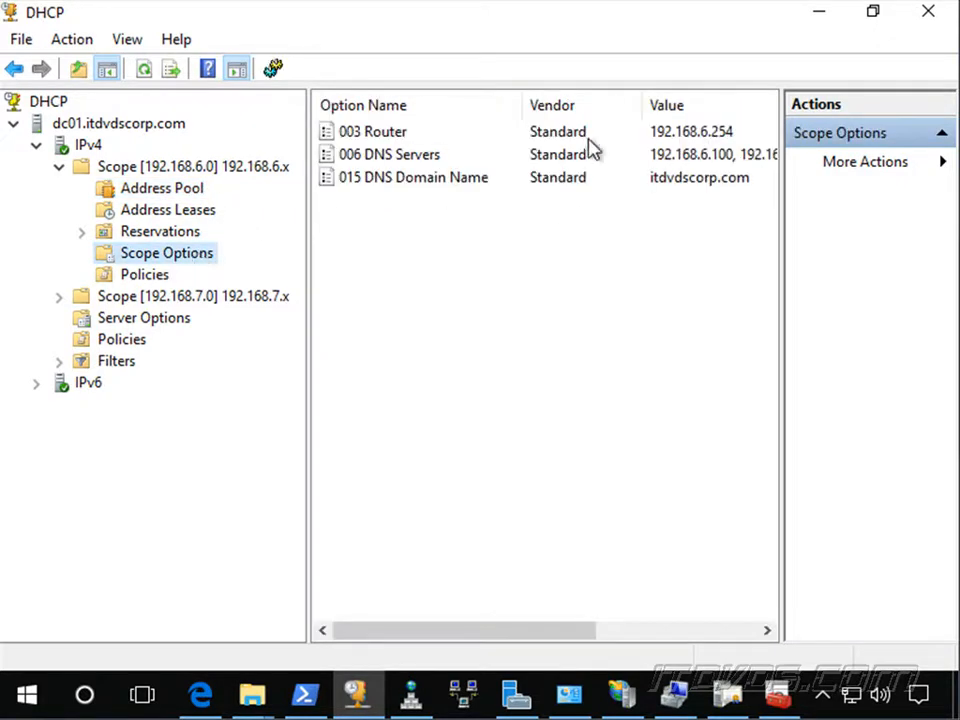
pyautogui.moveTo(716, 140)
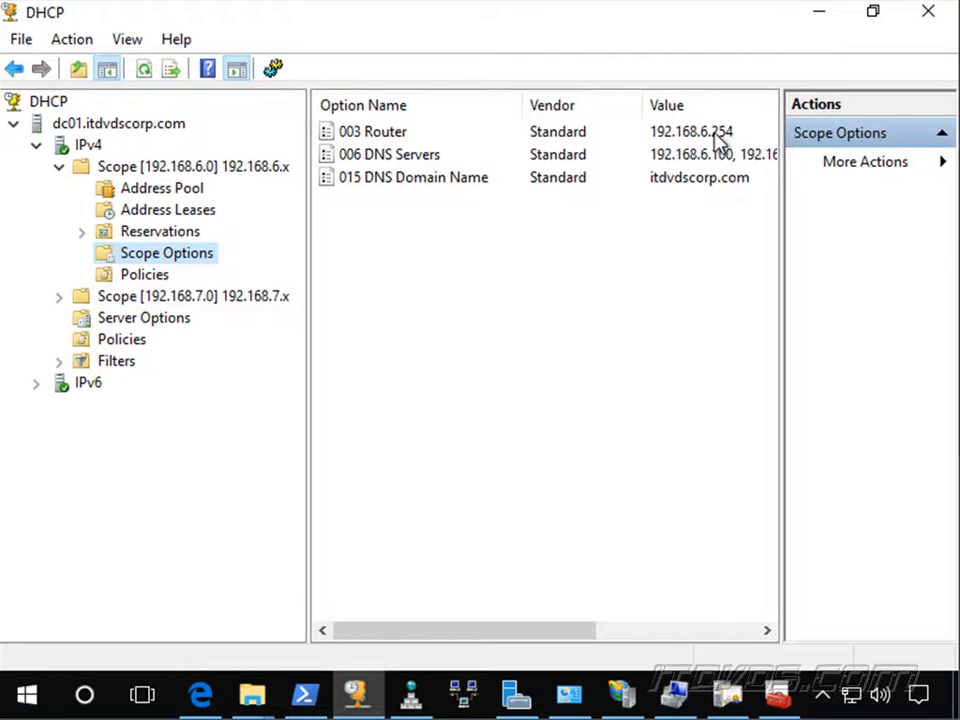
pyautogui.moveTo(536, 200)
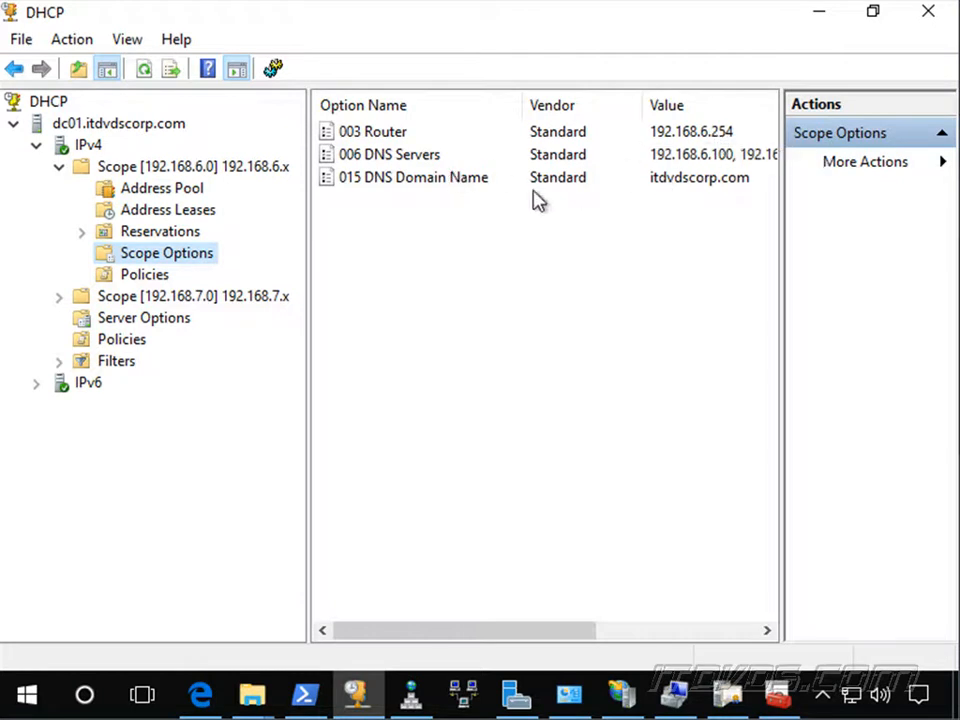
pyautogui.moveTo(176, 264)
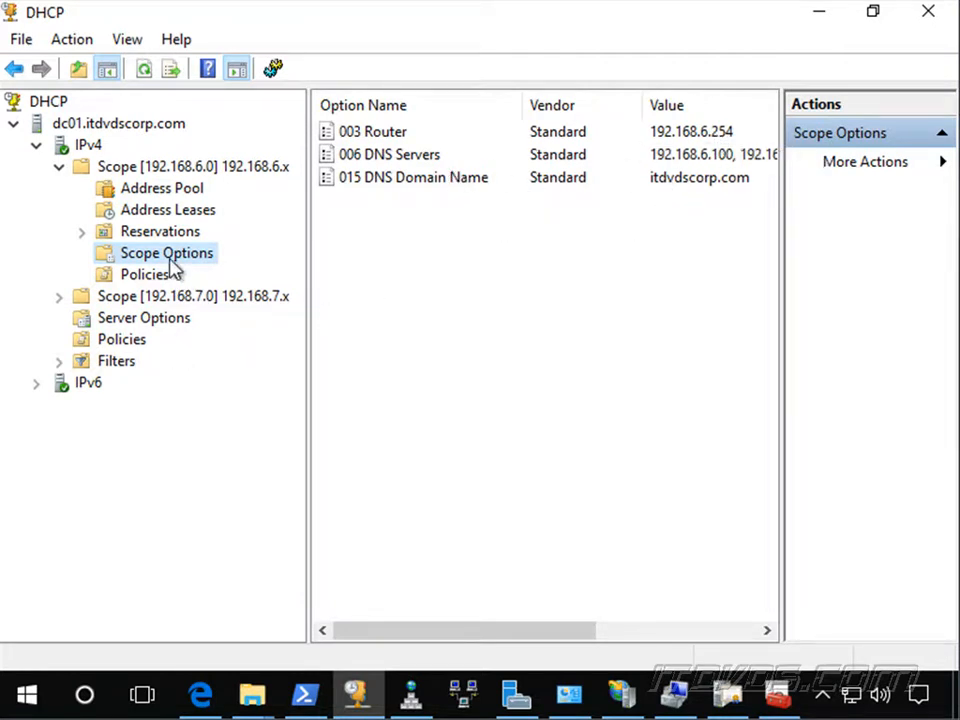
# - Configure the scope's options and tick 121 Classless Static Routes in Available Options
pyautogui.rightClick(166, 252)
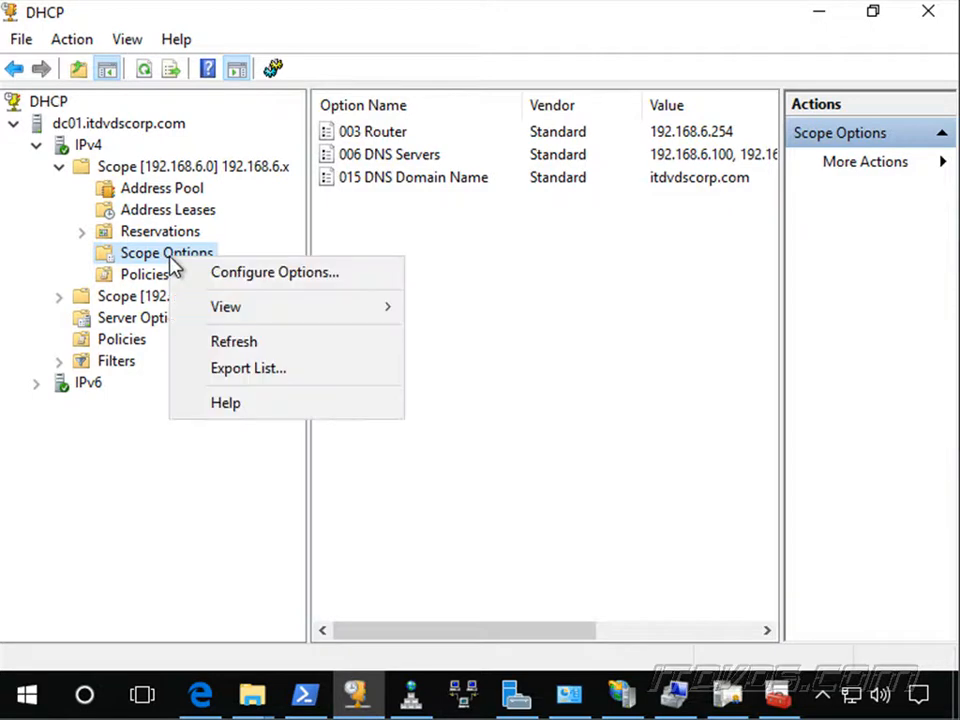
pyautogui.click(276, 272)
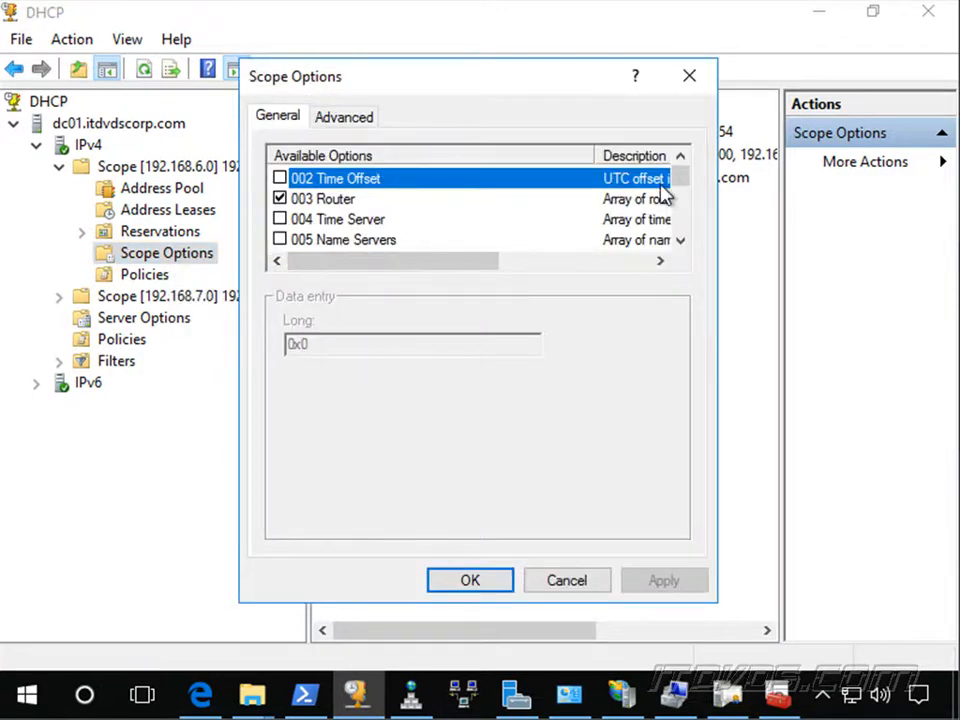
pyautogui.scroll(-3)
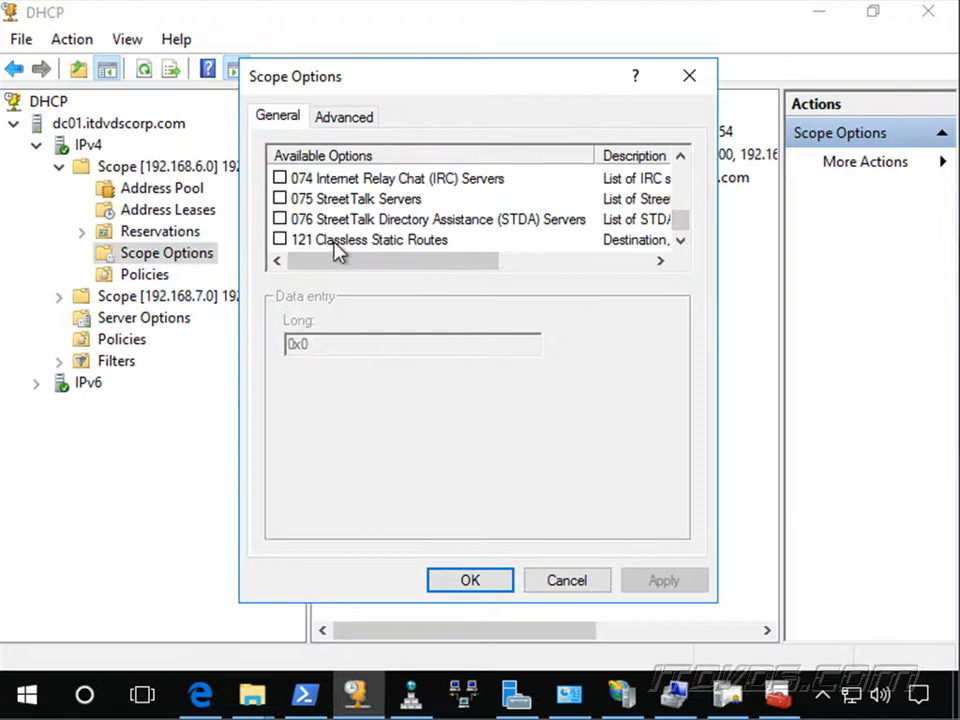
pyautogui.moveTo(296, 250)
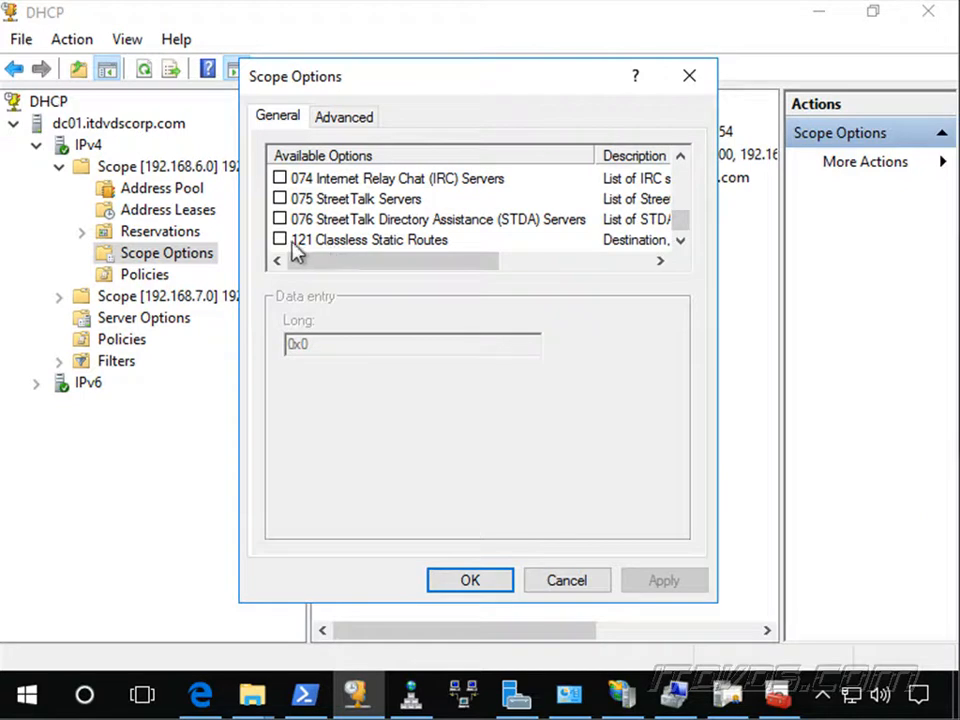
pyautogui.moveTo(260, 240)
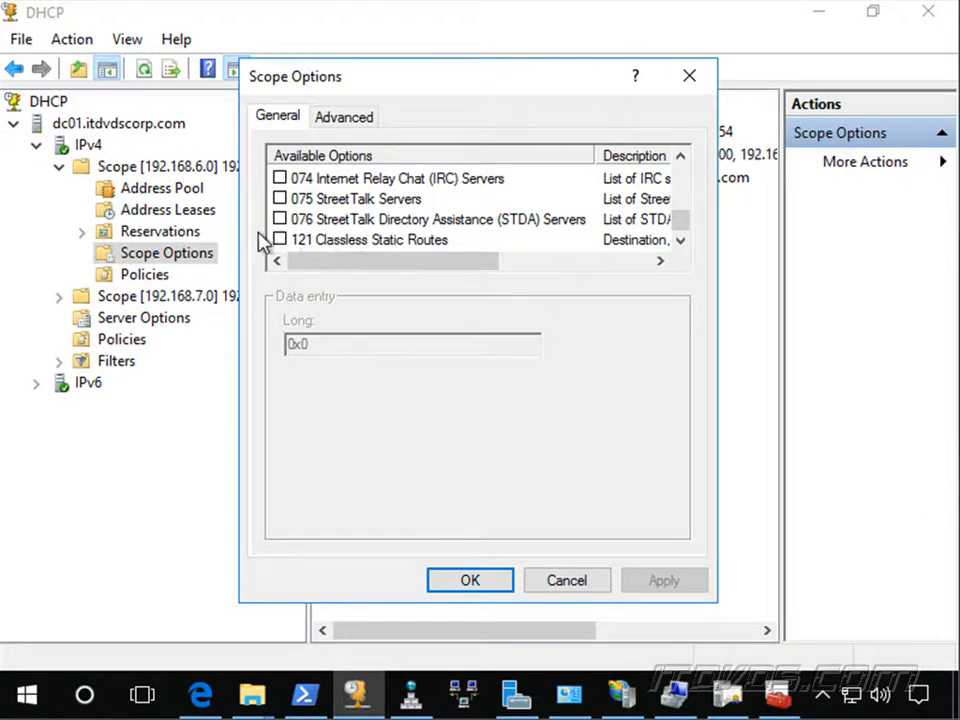
pyautogui.click(280, 240)
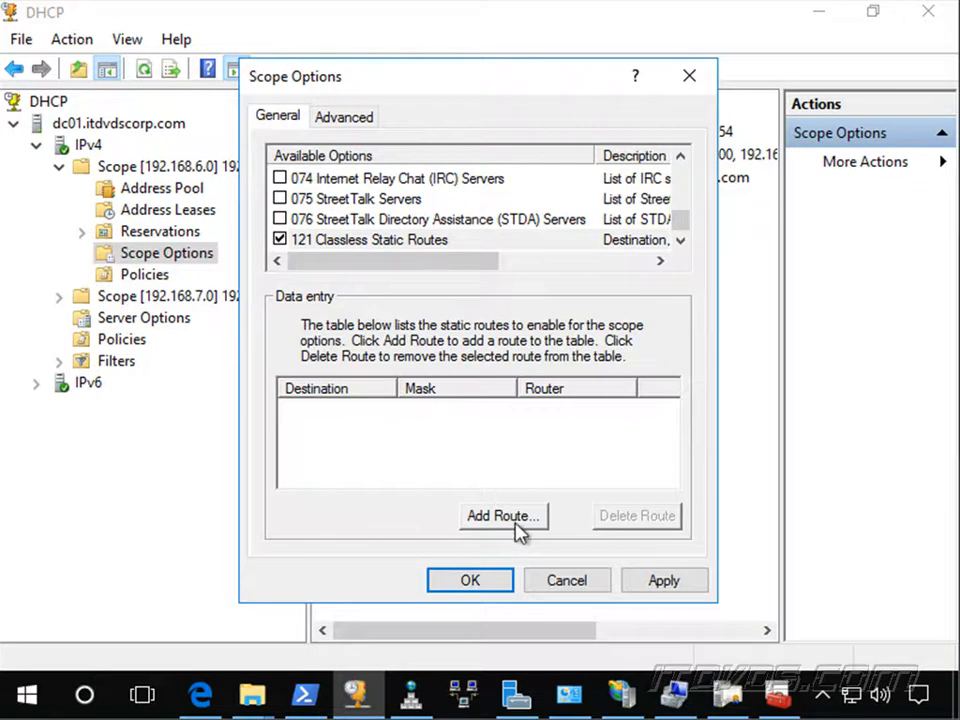
# - Add route 192.168.7.0, mask 255.255.255.0, via router 192.168.6.254, and begin another
pyautogui.click(504, 516)
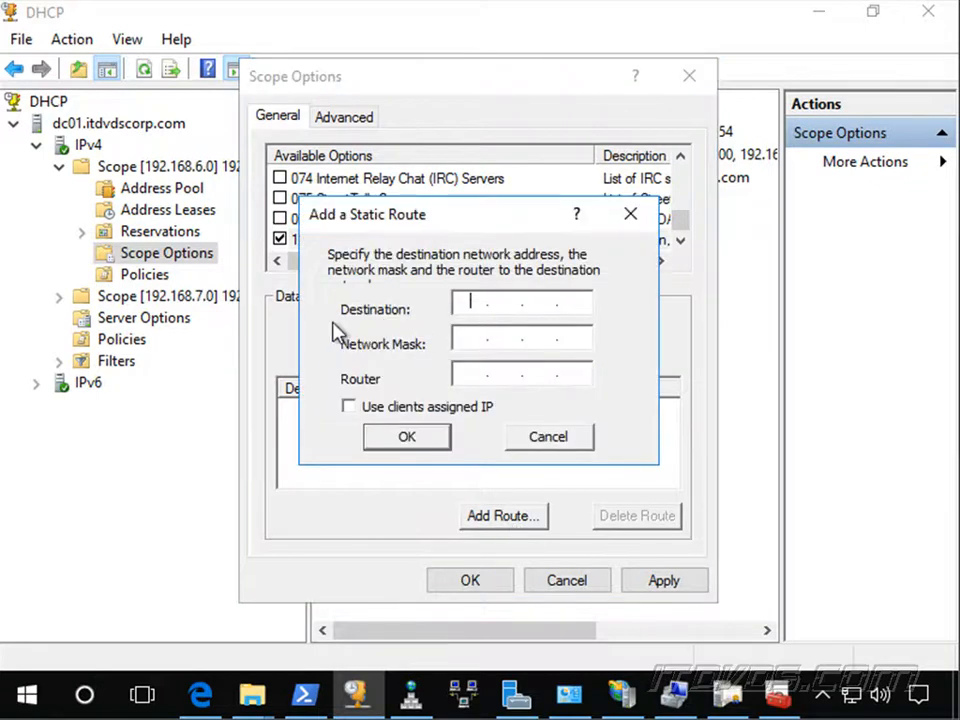
pyautogui.write('192.168')
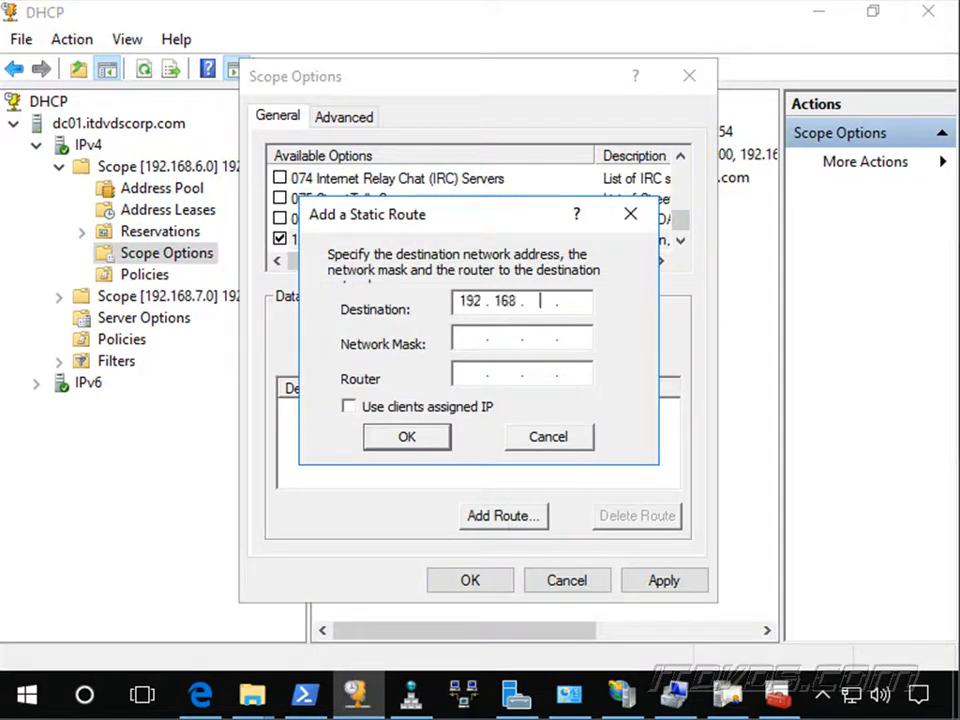
pyautogui.write('7.0')
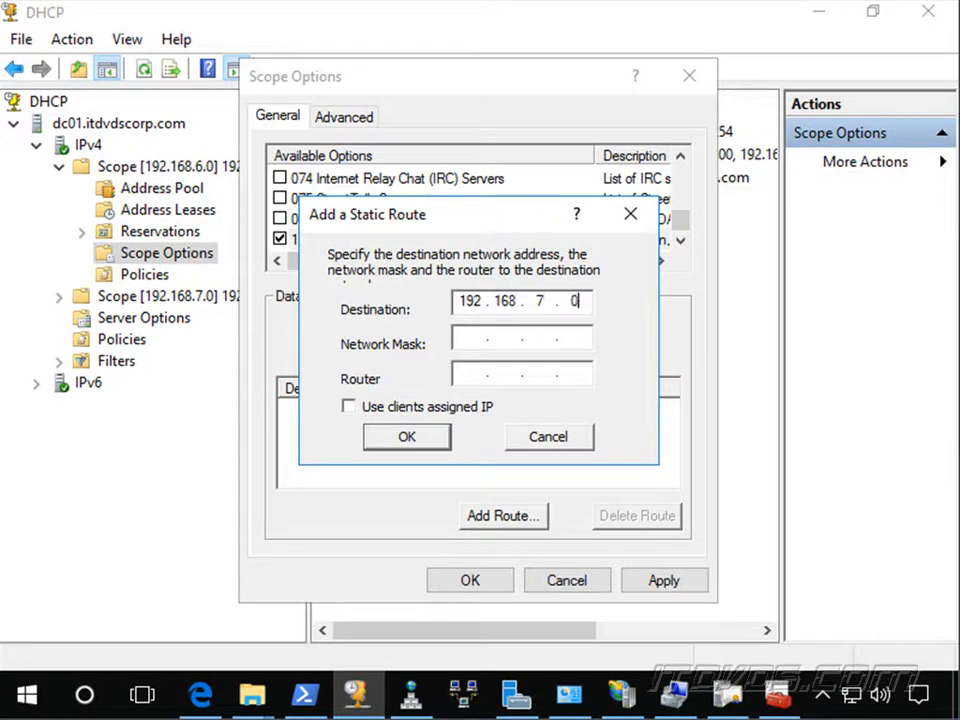
pyautogui.write('255.25')
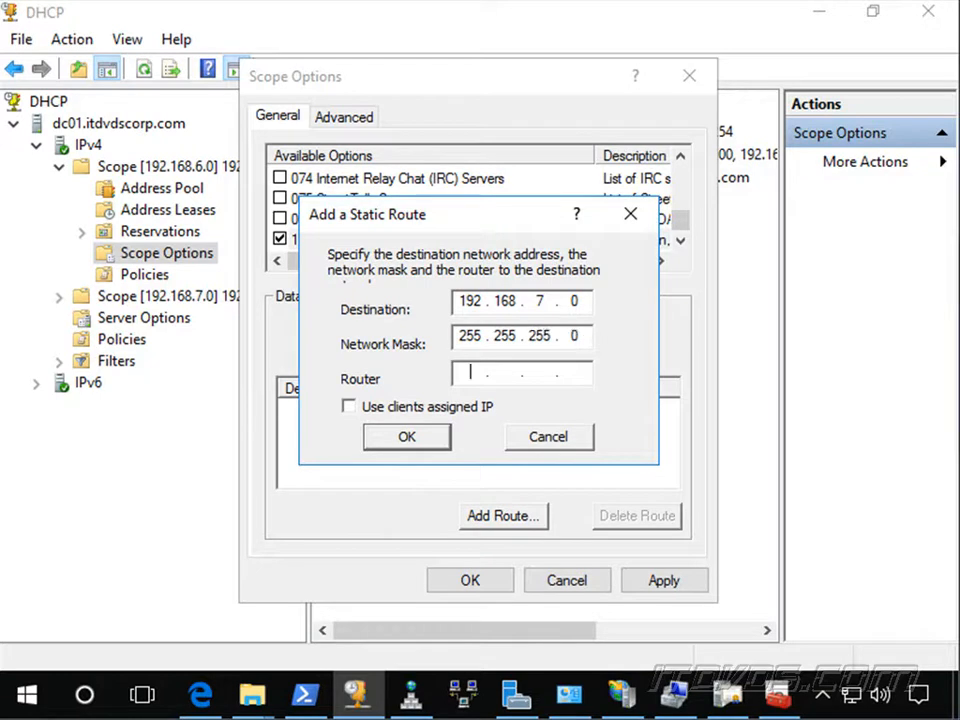
pyautogui.write('192 . 168 . 6 . 254')
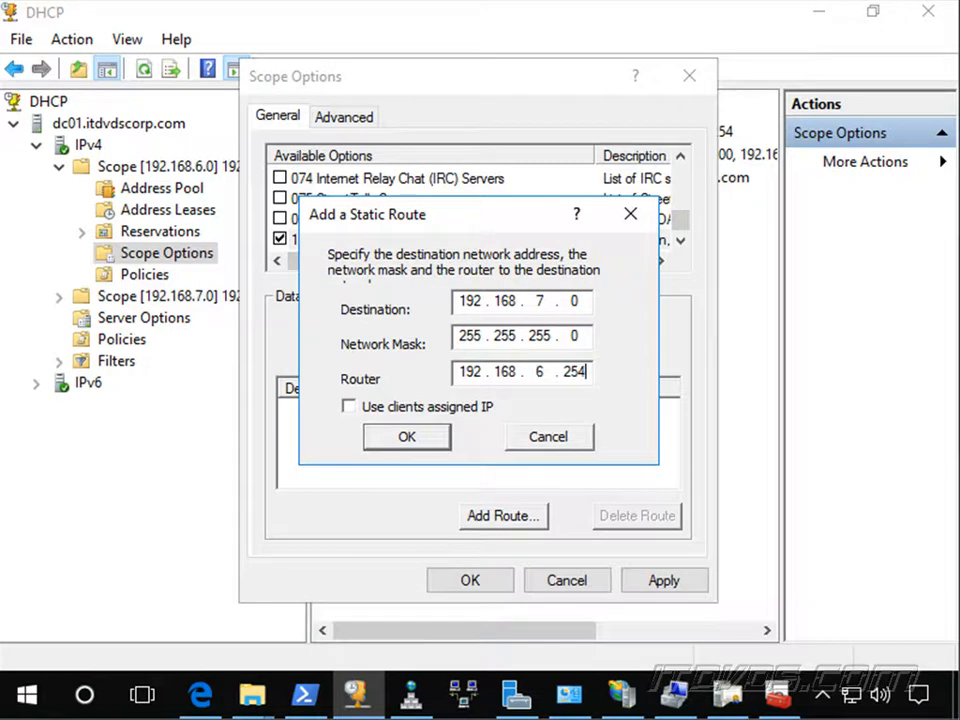
pyautogui.moveTo(518, 408)
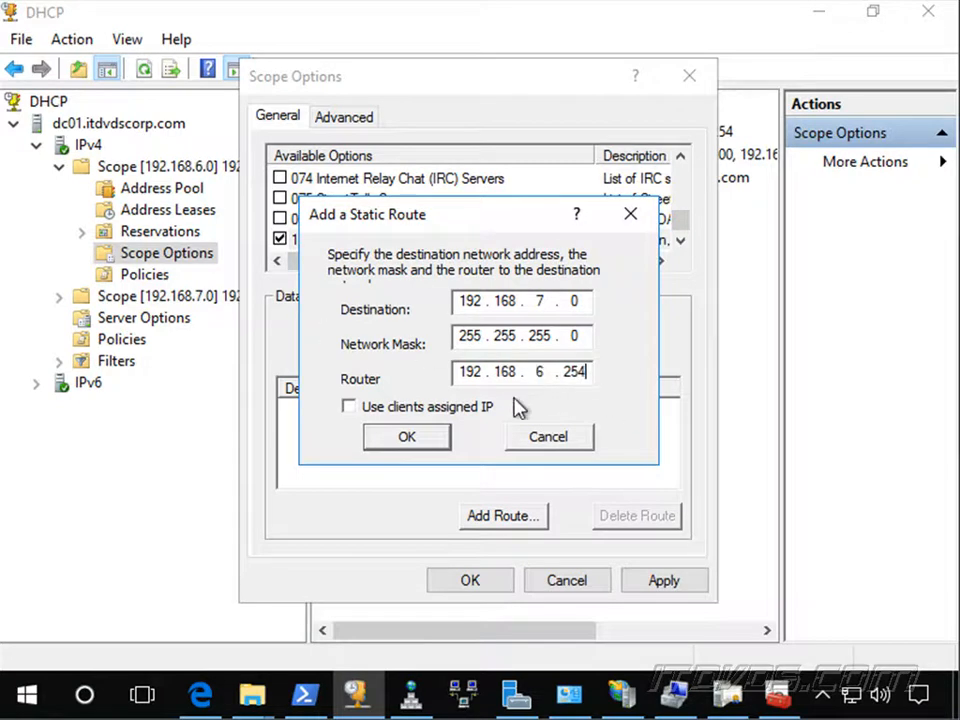
pyautogui.moveTo(546, 384)
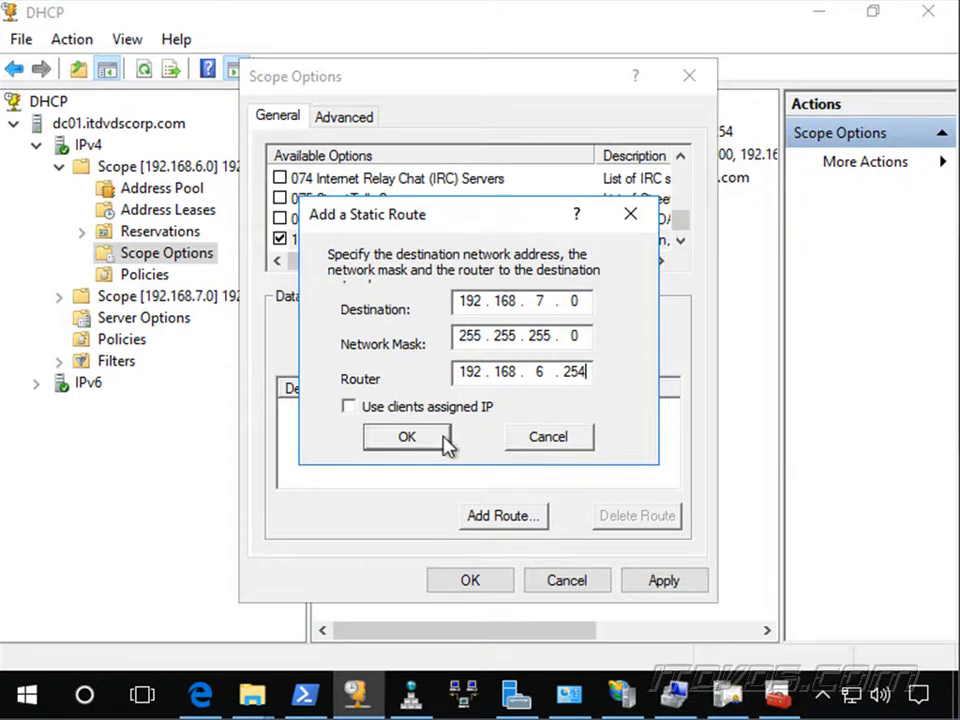
pyautogui.click(406, 436)
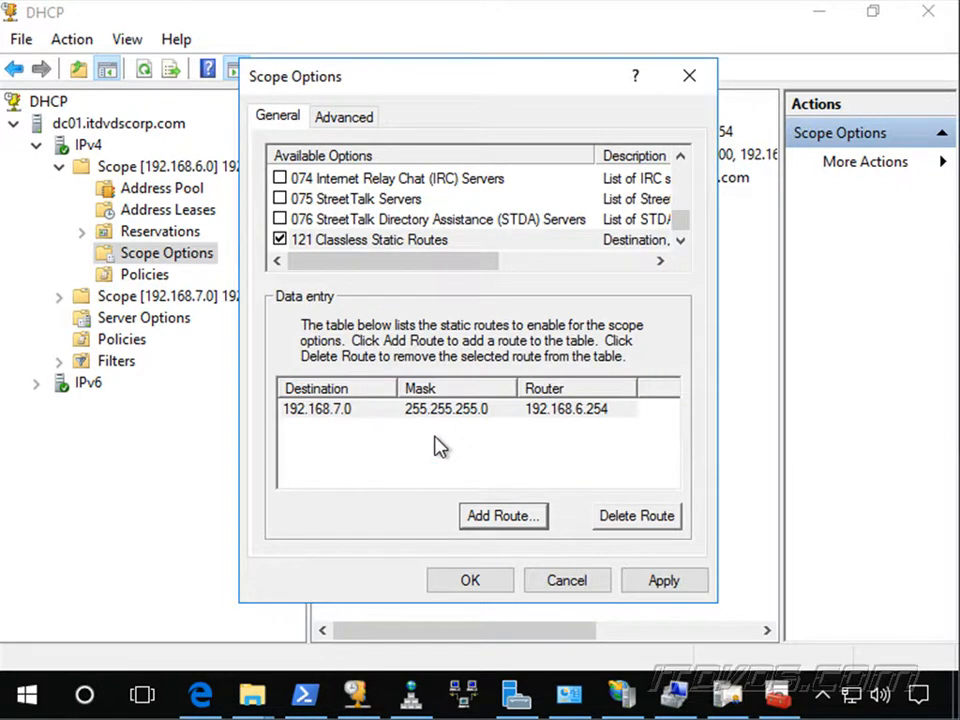
pyautogui.moveTo(456, 422)
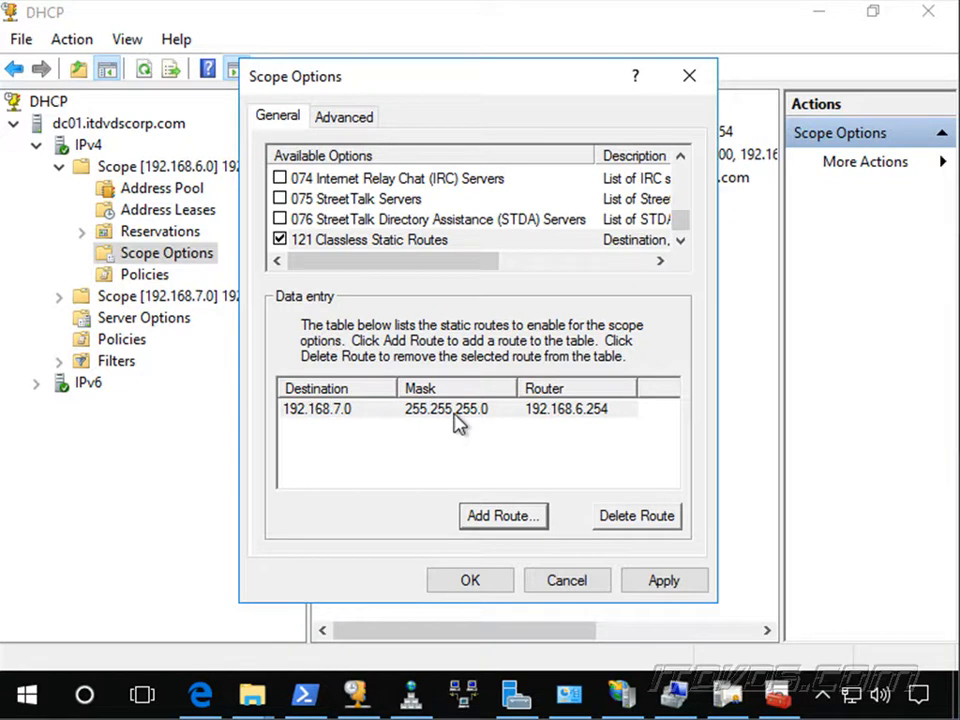
pyautogui.click(502, 516)
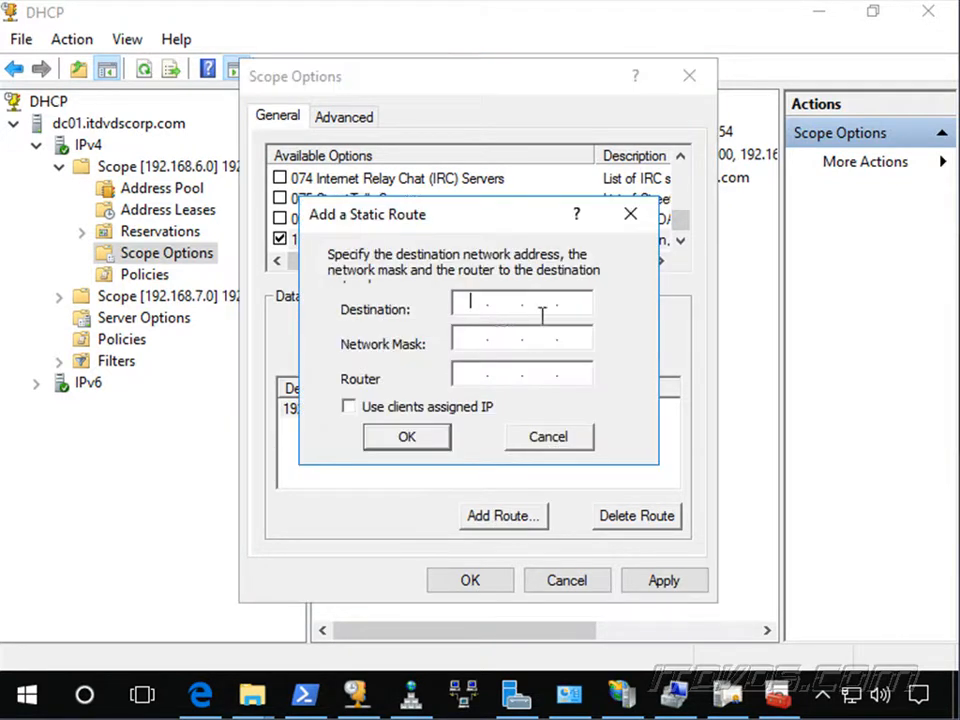
# - Add route 192.168.8.0, mask 255.255.255.0, via 192.168.6.254 and save the scope options
pyautogui.write('192.168.6')
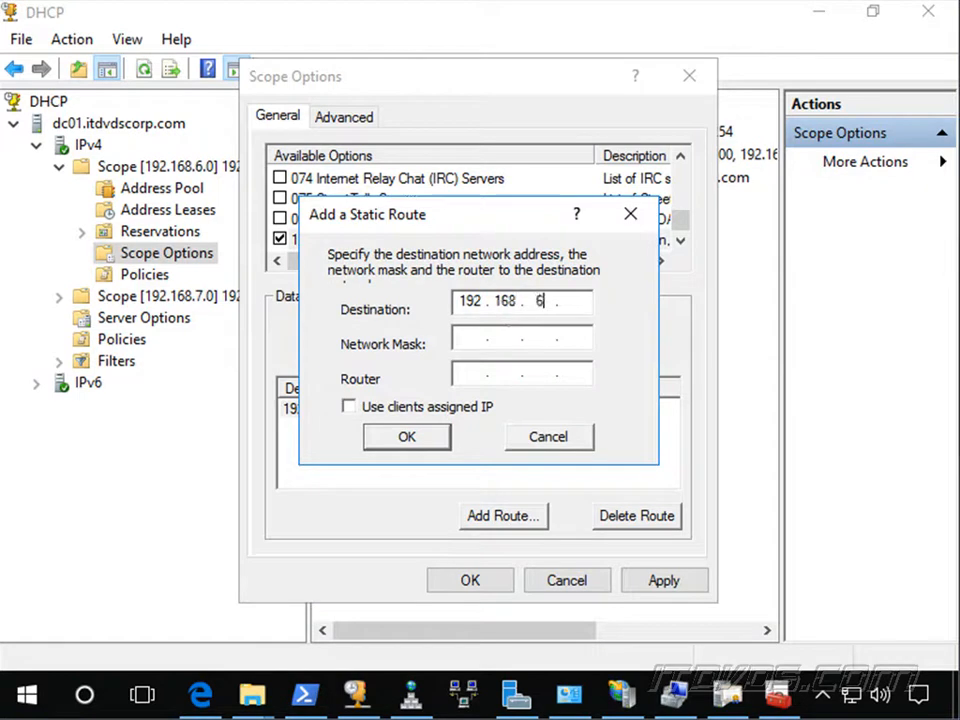
pyautogui.write('8.0')
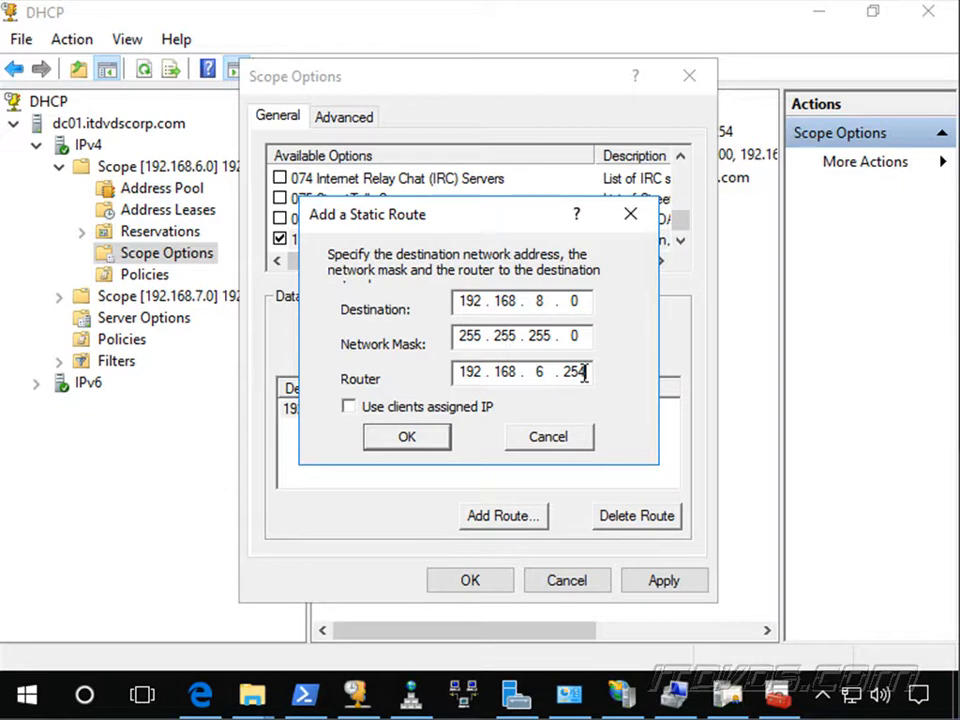
pyautogui.click(406, 436)
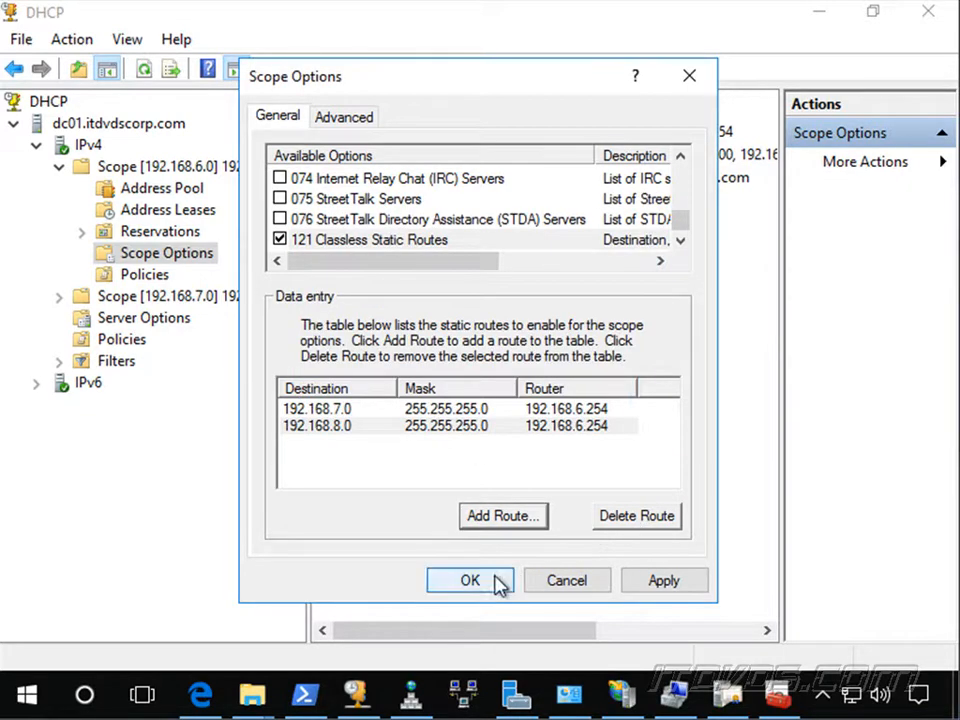
pyautogui.click(470, 580)
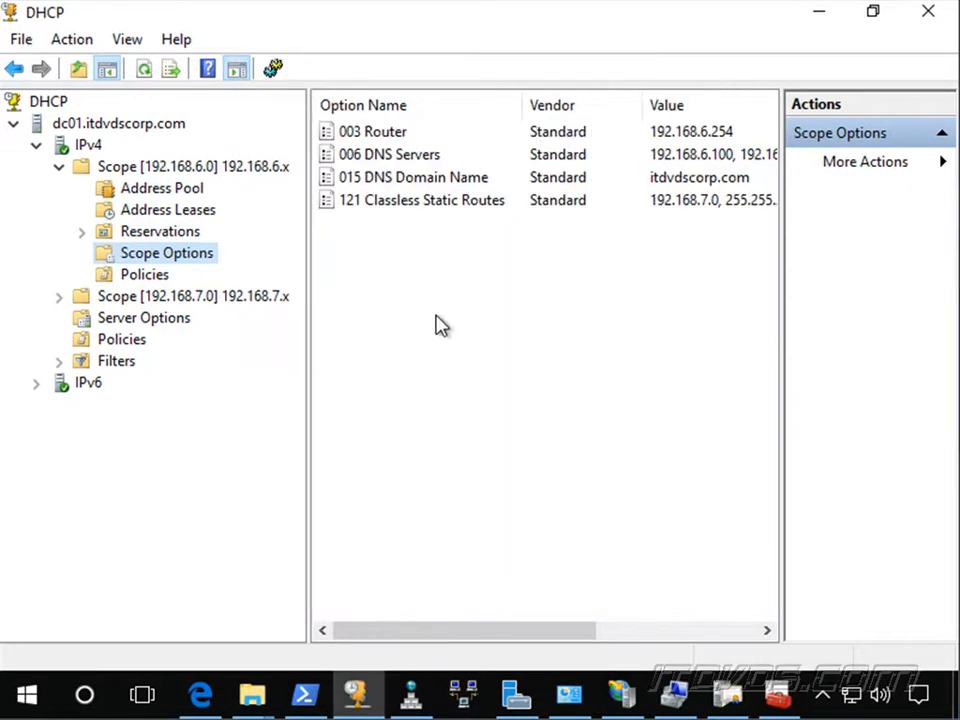
pyautogui.moveTo(540, 276)
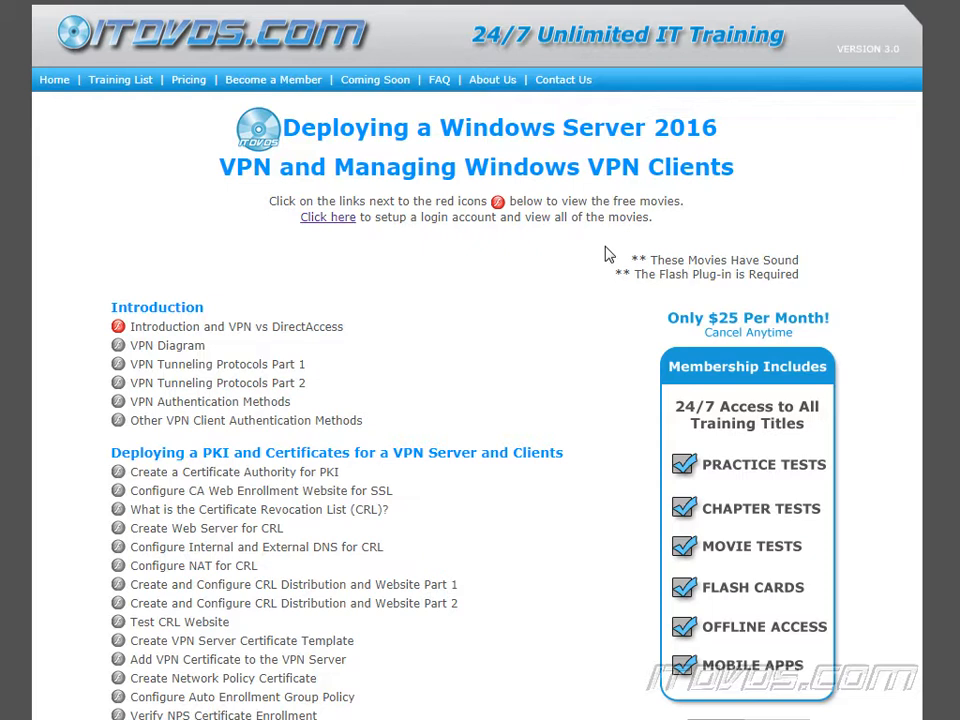
pyautogui.moveTo(536, 338)
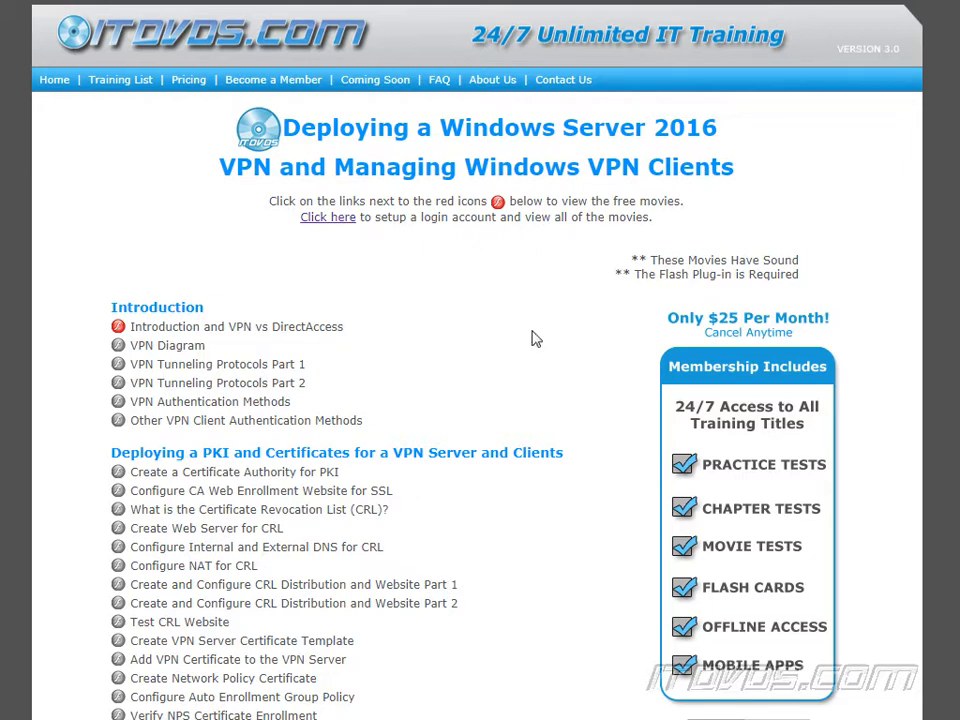